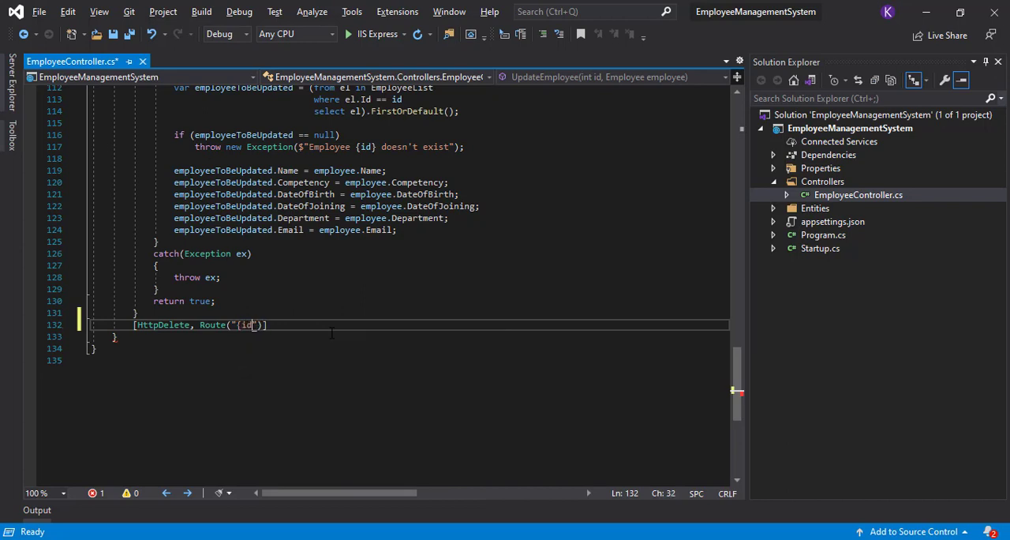
# - Restrict the route to {id:int} and declare public bool DeleteEmployee(int id)
pyautogui.write(':int}')
pyautogui.write('p')
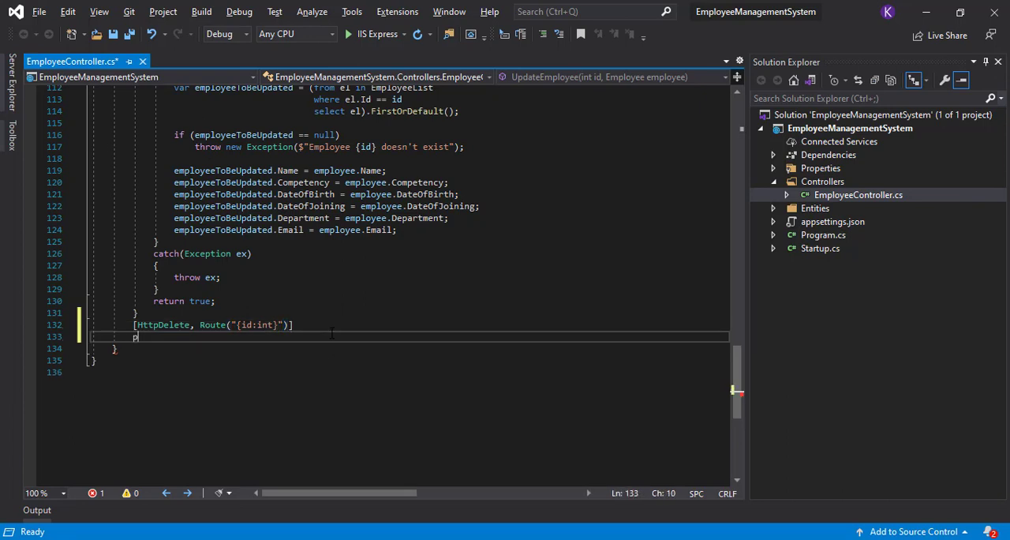
pyautogui.write('ublic')
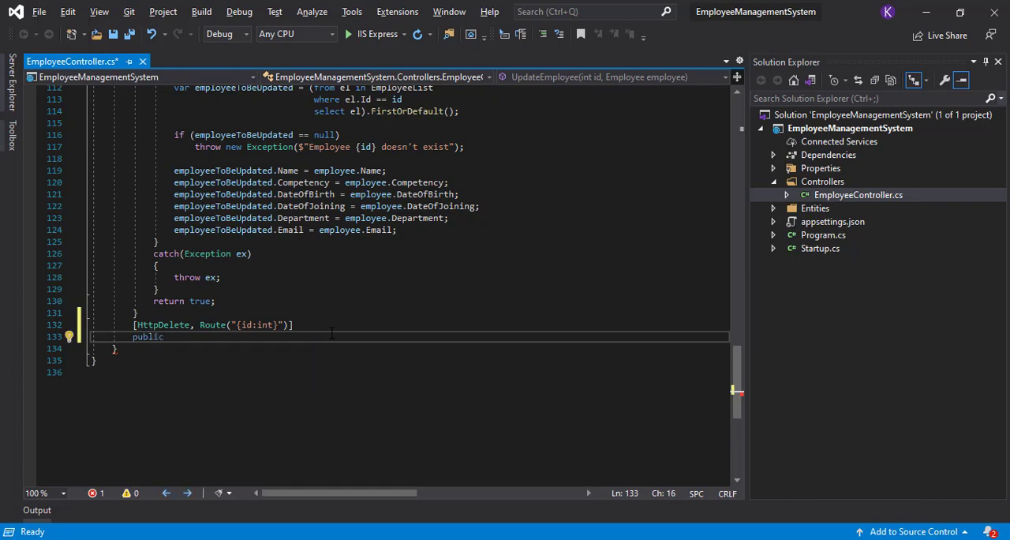
pyautogui.write('bool Dele')
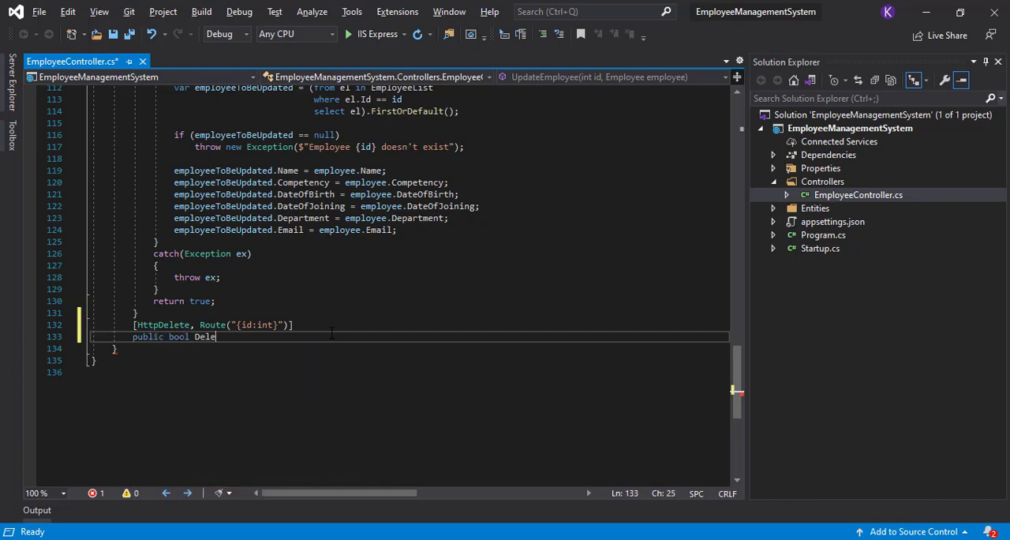
pyautogui.write('teEmployee')
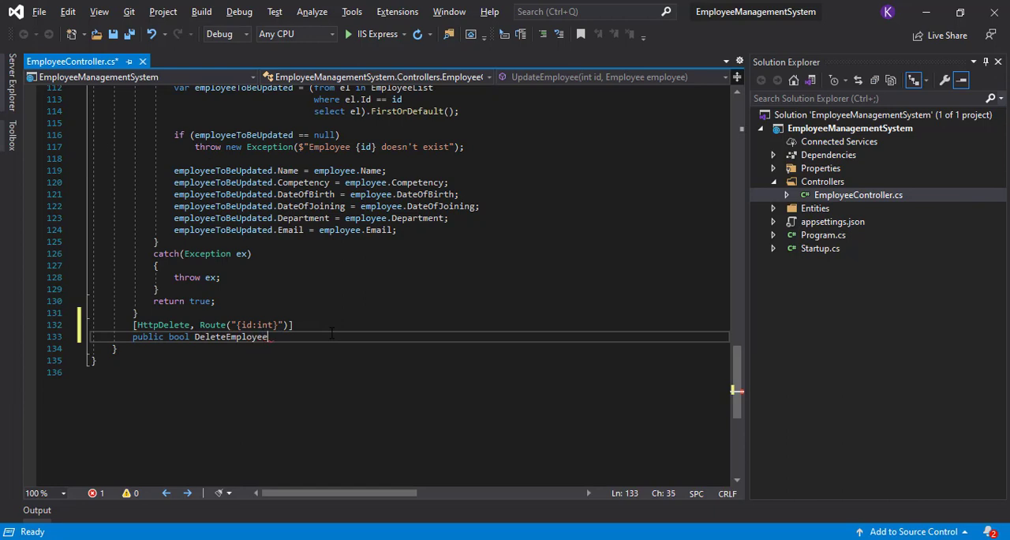
pyautogui.write('(int id)')
pyautogui.write('{')
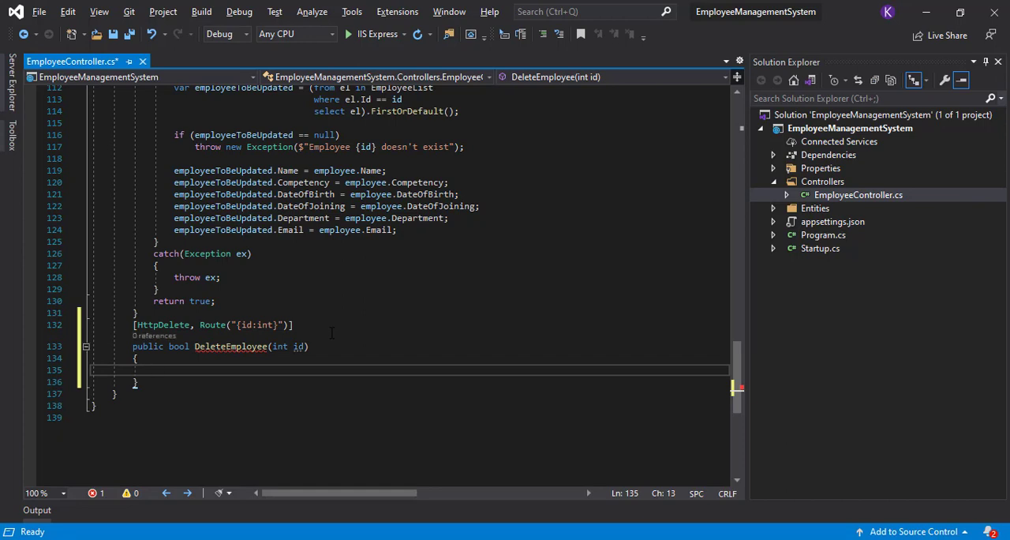
# - Guard with if (id < 0) throw new Exception("Employee Id cannot be less than zero.")
pyautogui.write('if(')
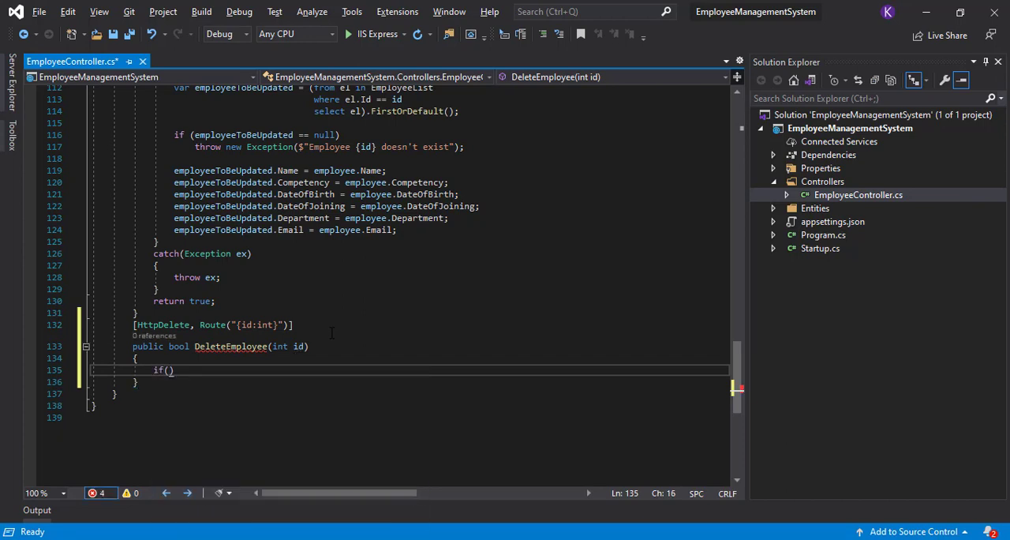
pyautogui.write('id < 0')
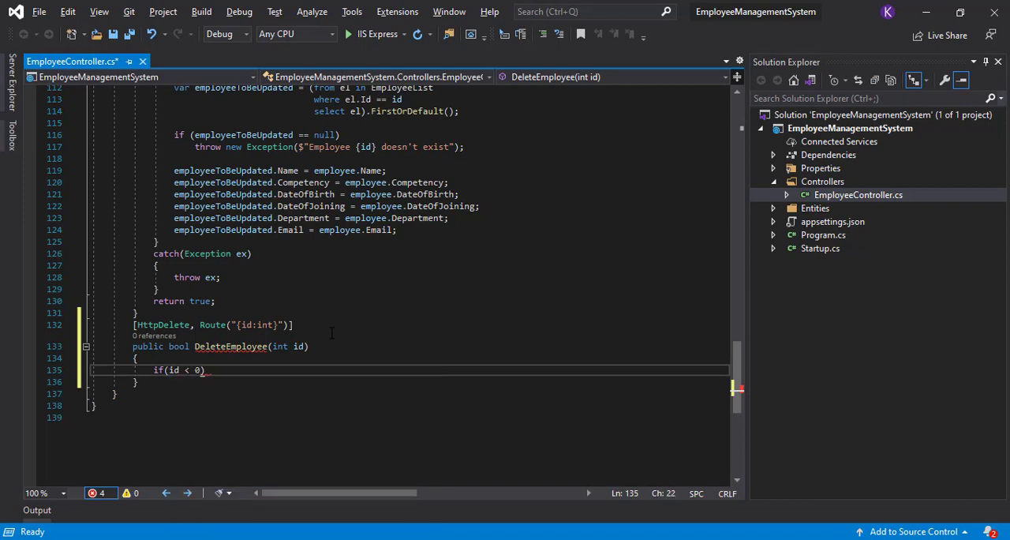
pyautogui.write('throw n')
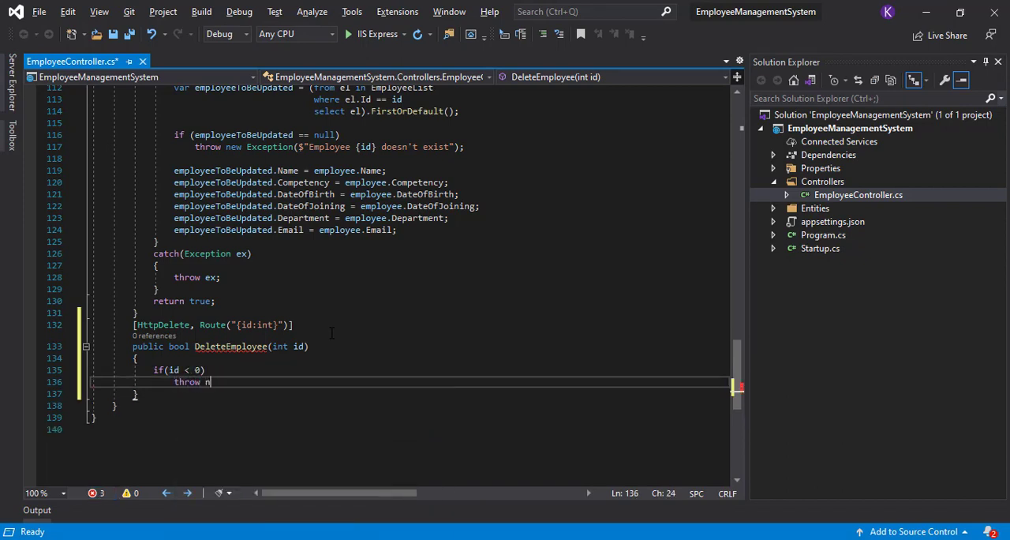
pyautogui.write('ew Exception()')
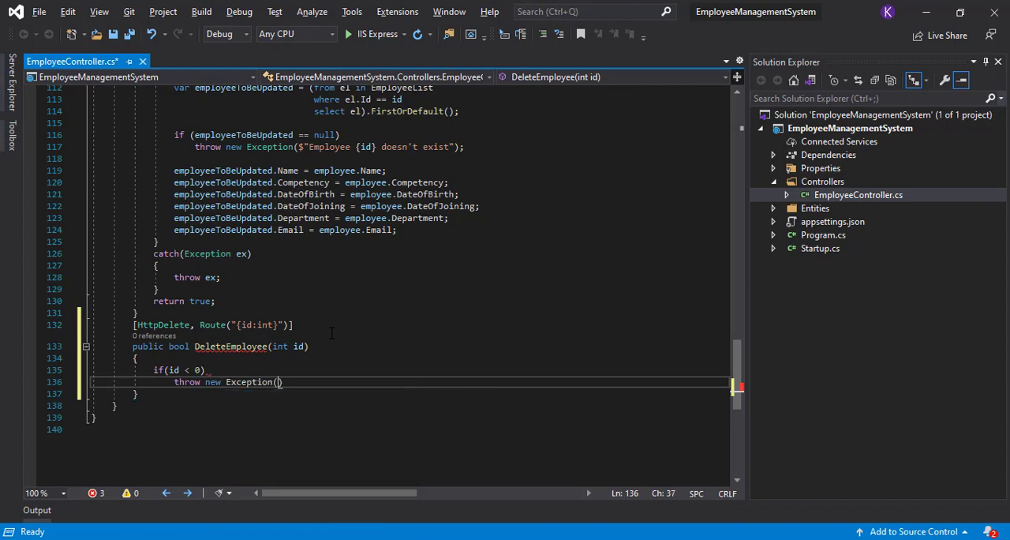
pyautogui.write('"Employee Id cannot be less than zero.')
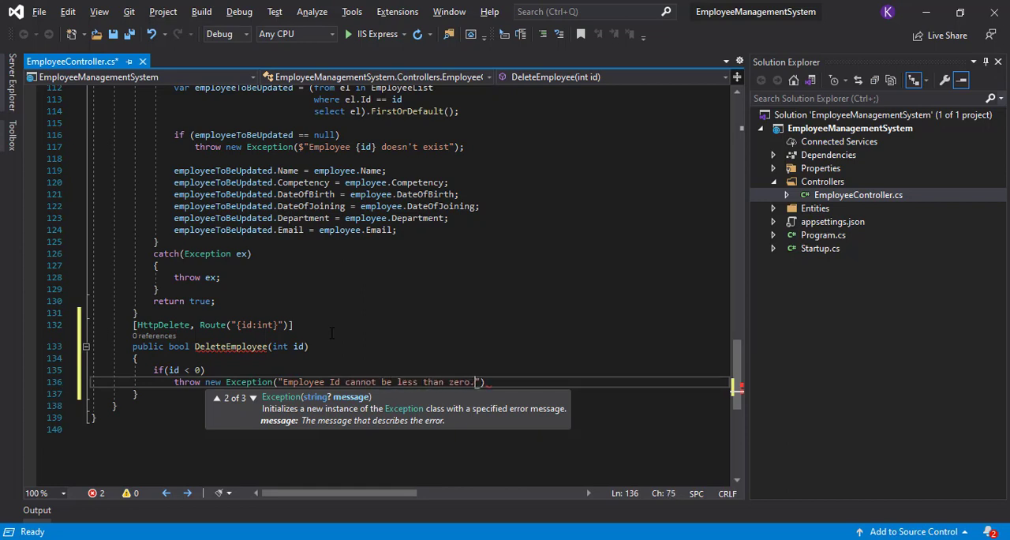
pyautogui.write(';')
pyautogui.press('Enter')
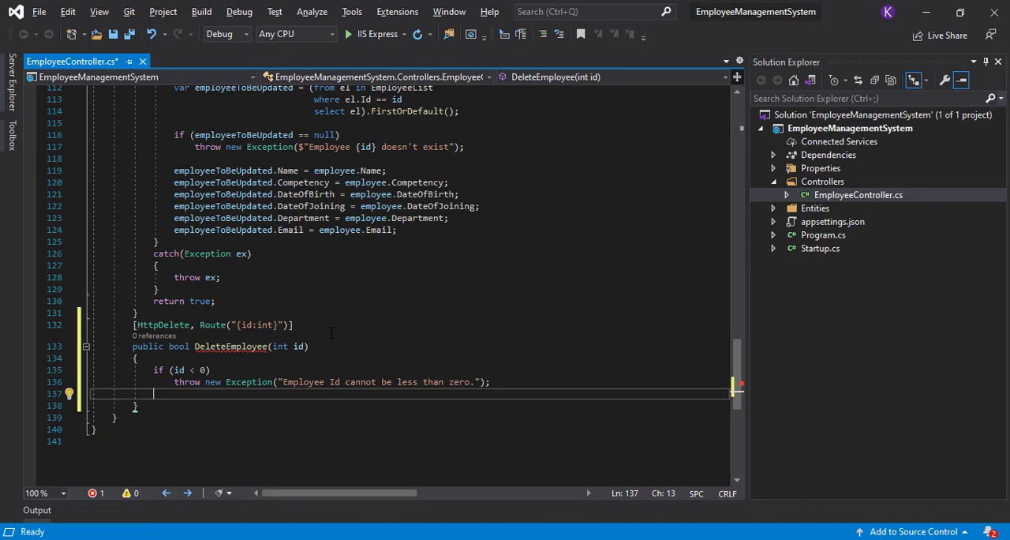
# - Assign employeeToBeDeleted from a LINQ query on EmployeeList where el.Id == id, FirstOrDefault()
pyautogui.write('var e')
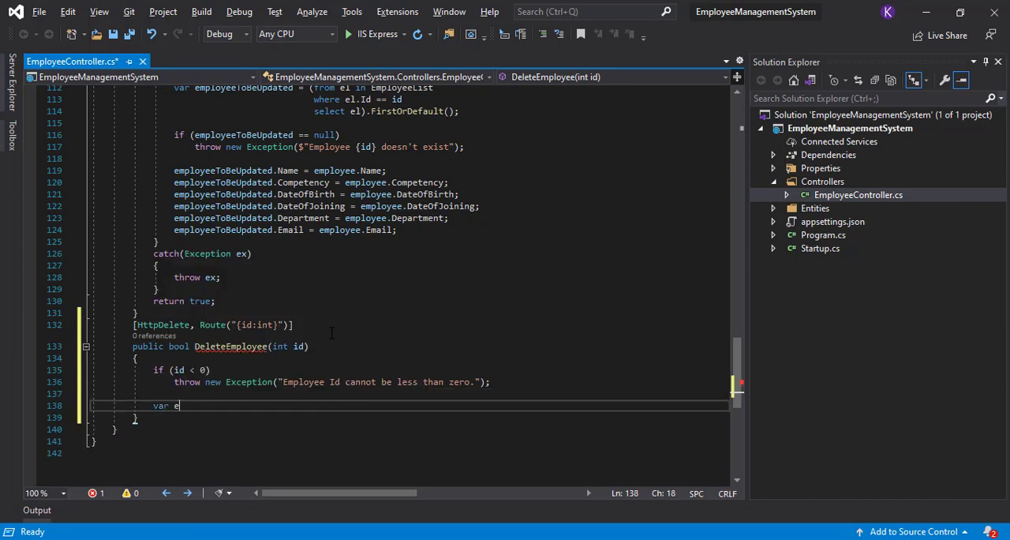
pyautogui.write('mployeeToBe')
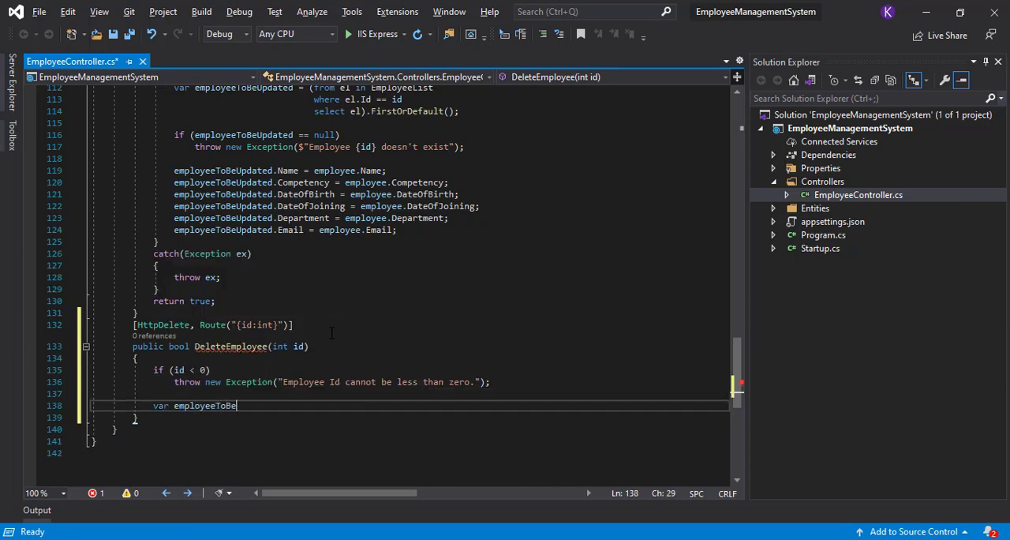
pyautogui.write('Deleted =')
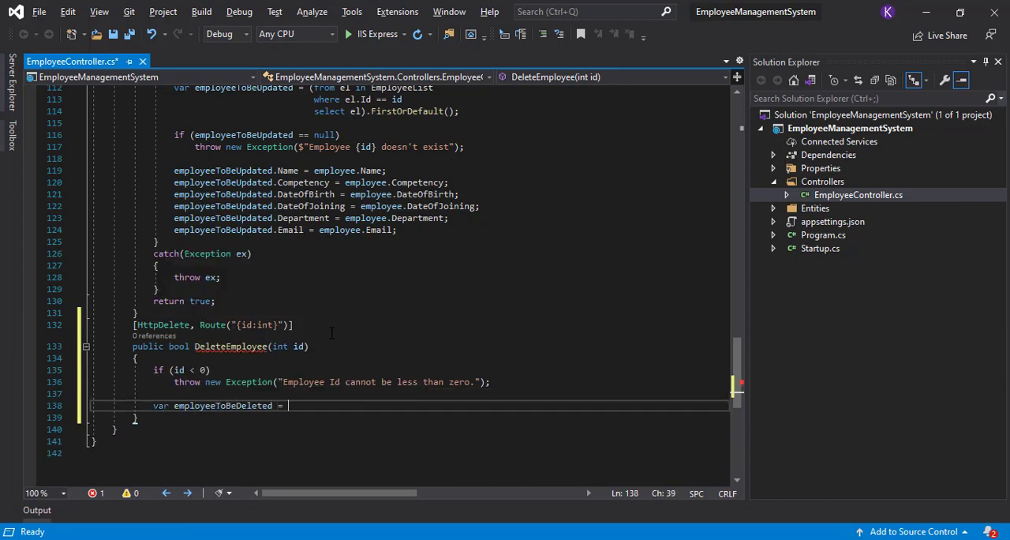
pyautogui.write('(from el in EmployeeList')
pyautogui.write('where)')
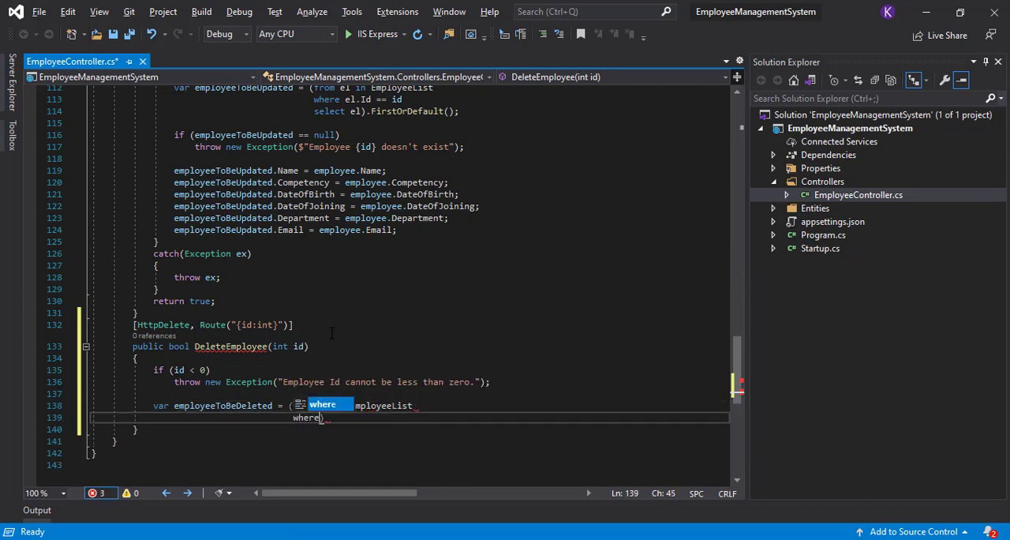
pyautogui.press('Tab')
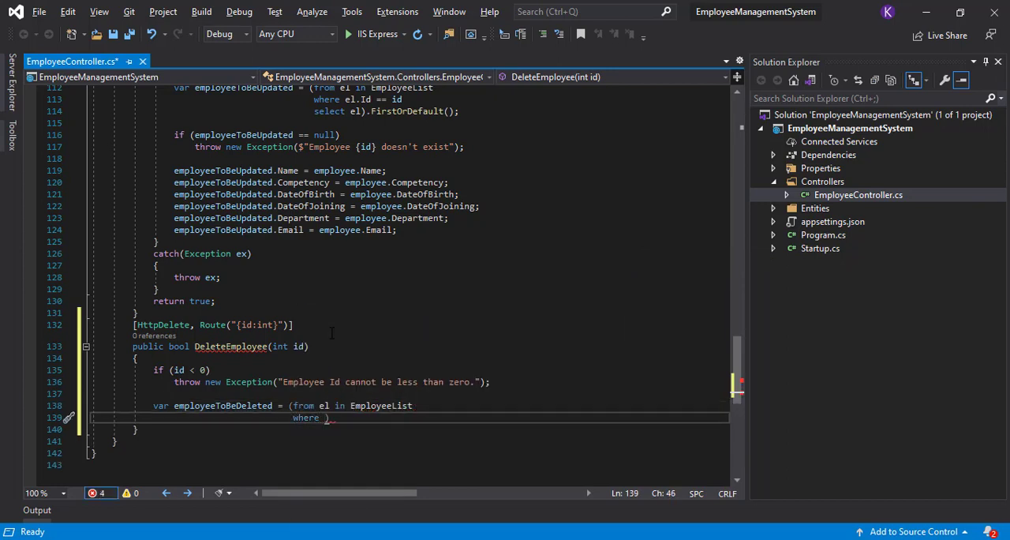
pyautogui.write('el.Id == id')
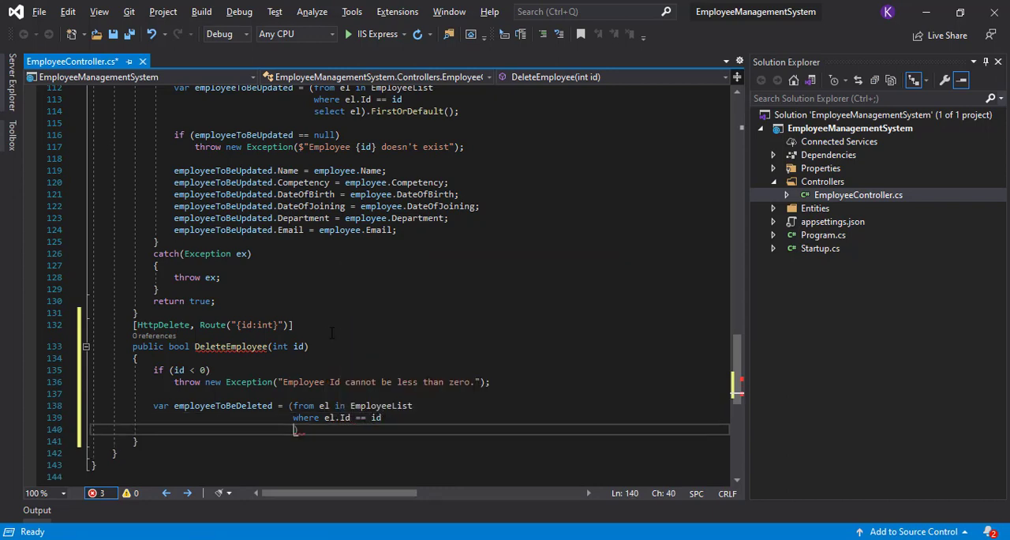
pyautogui.write('select el')
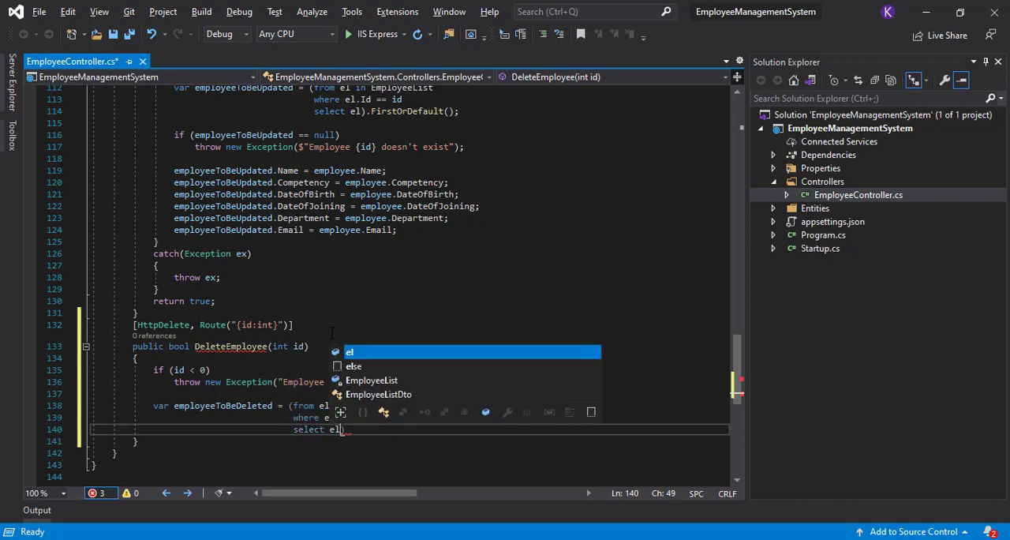
pyautogui.write(').FirstOrDefault()')
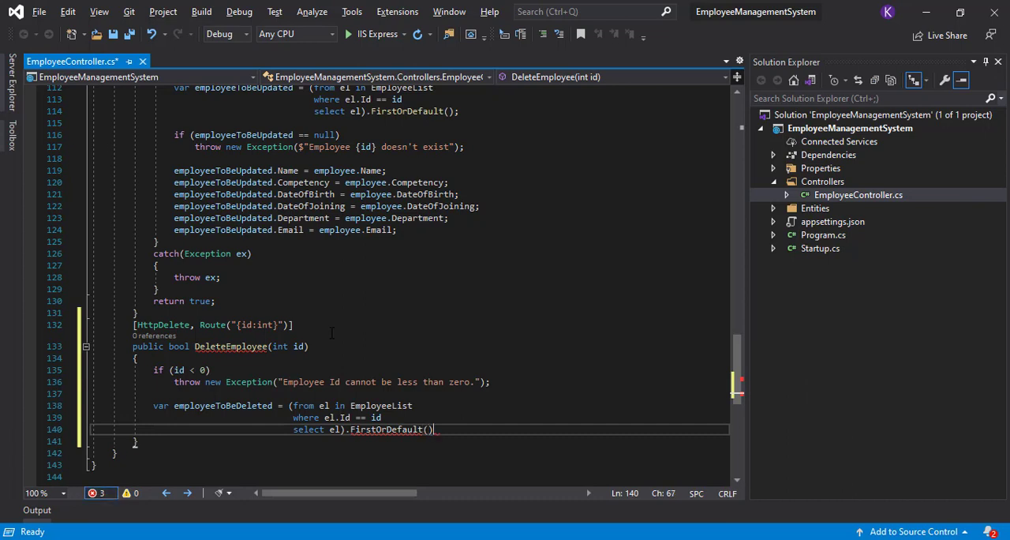
pyautogui.write(';')
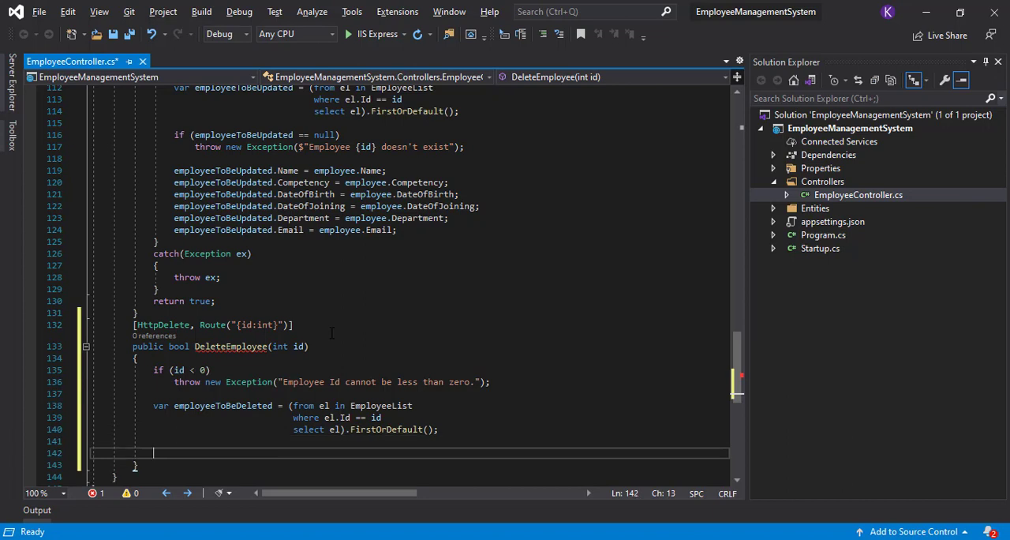
# - Throw new Exception($"Employee {id} doesn't exist") when employeeToBeDeleted is null
pyautogui.write('if(employeeToBeDeleted == null)')
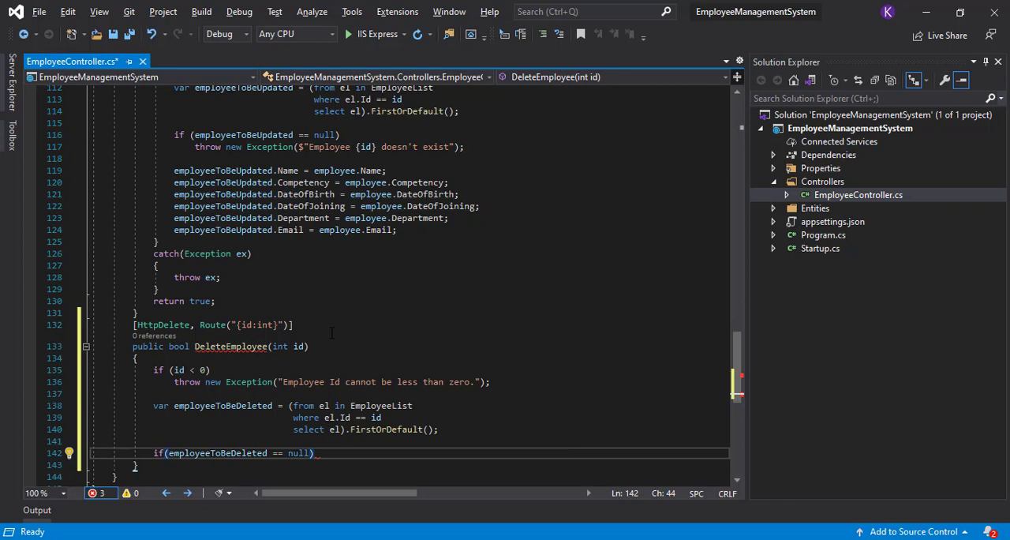
pyautogui.write('throw')
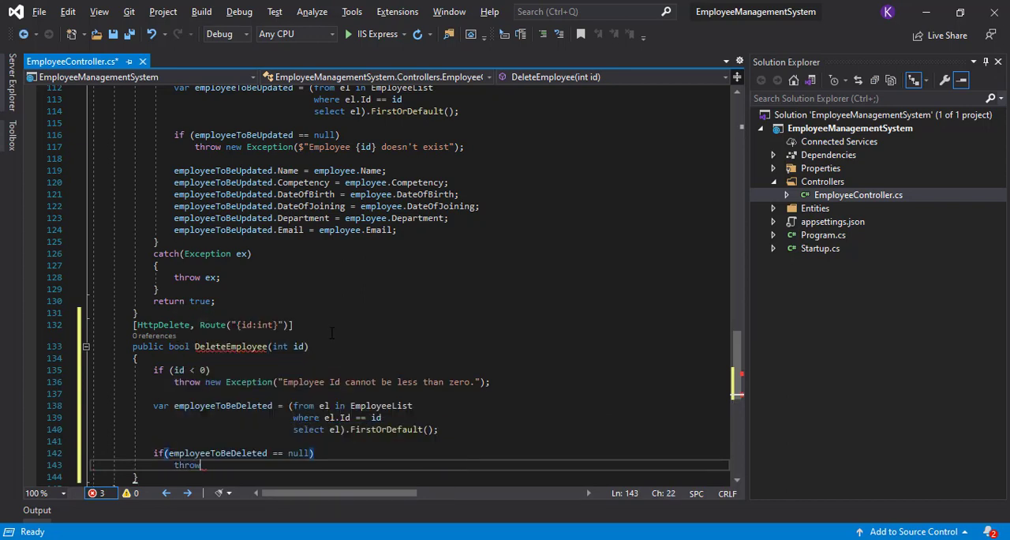
pyautogui.write('new Ec')
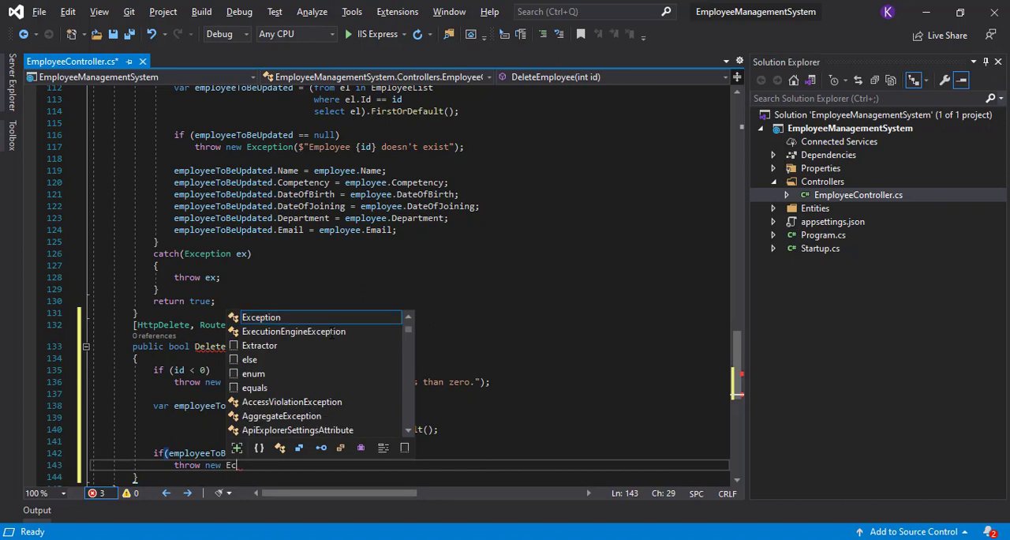
pyautogui.write('Exception($"Employee {id} doesn\'t exist')
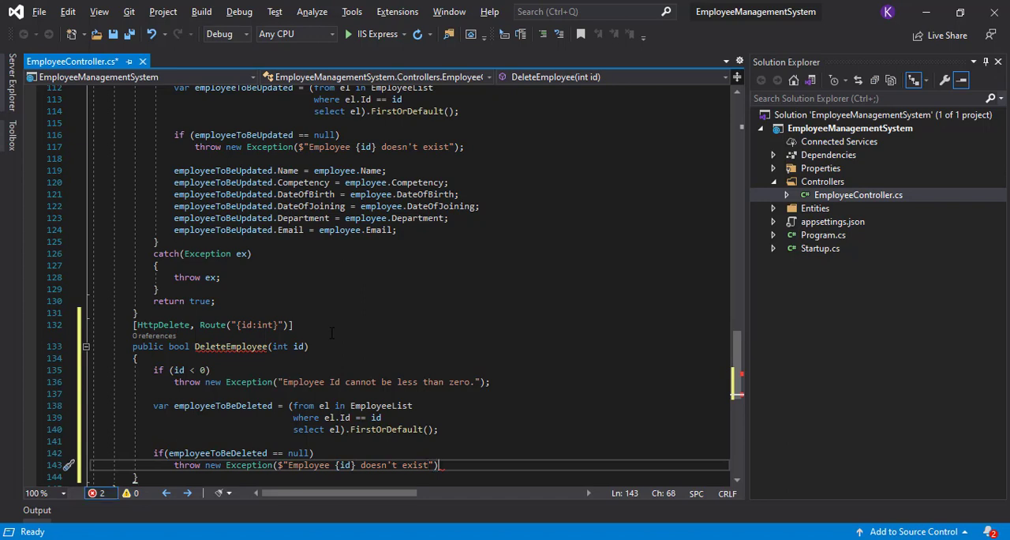
pyautogui.write(';')
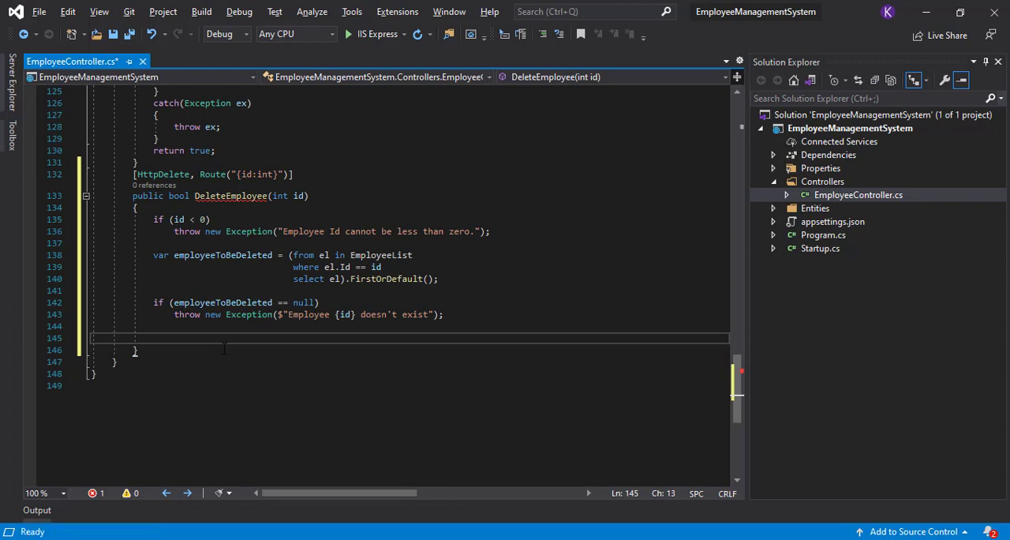
# - Remove employeeToBeDeleted from EmployeeList and return true
pyautogui.write('EmployeeList')
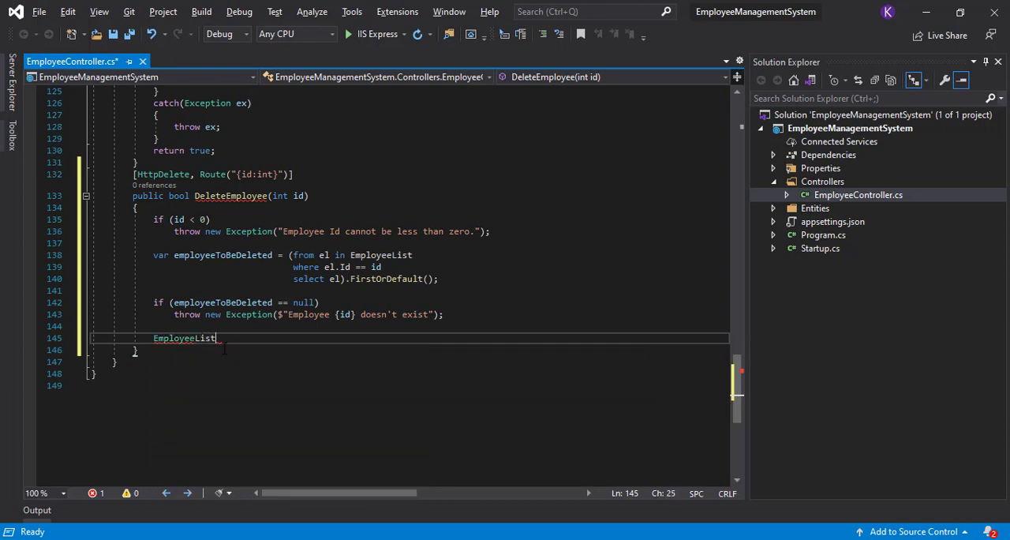
pyautogui.write('.Remove()')
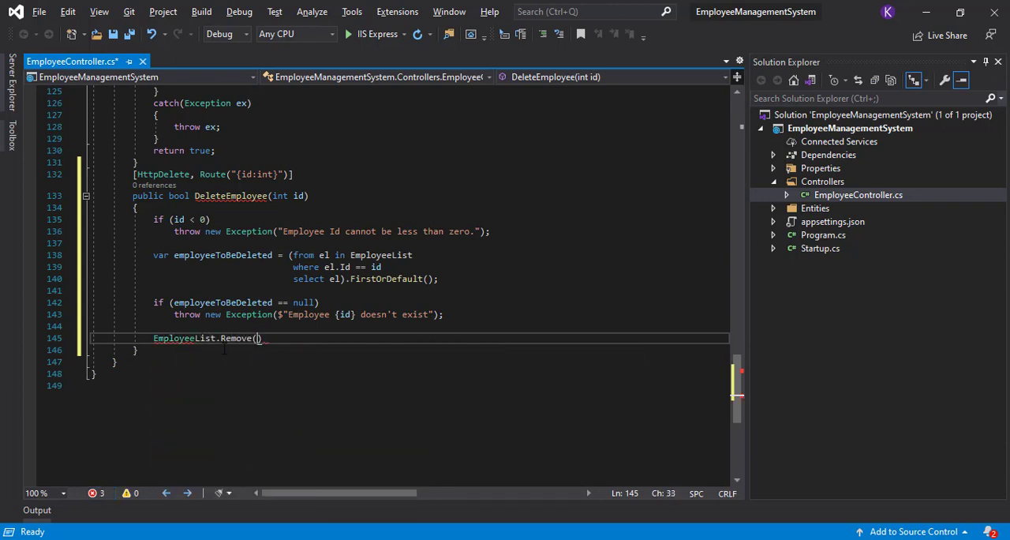
pyautogui.write('em')
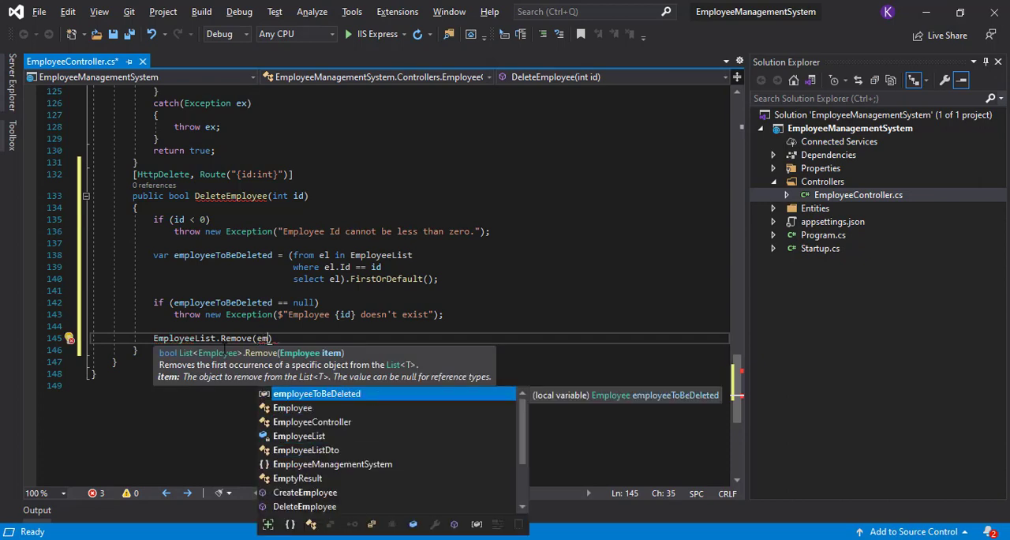
pyautogui.write('employeeToBeDeleted);')
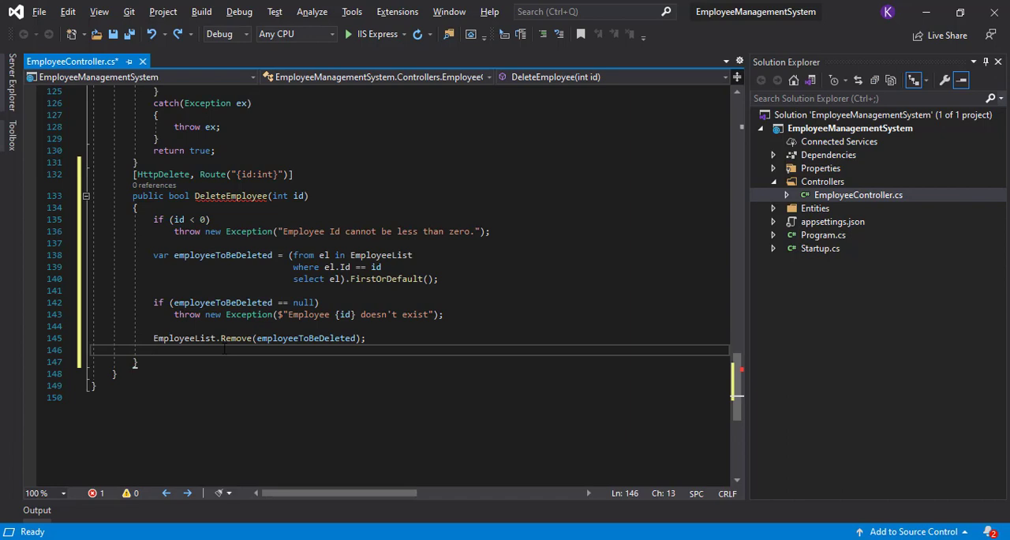
pyautogui.write('return true;')
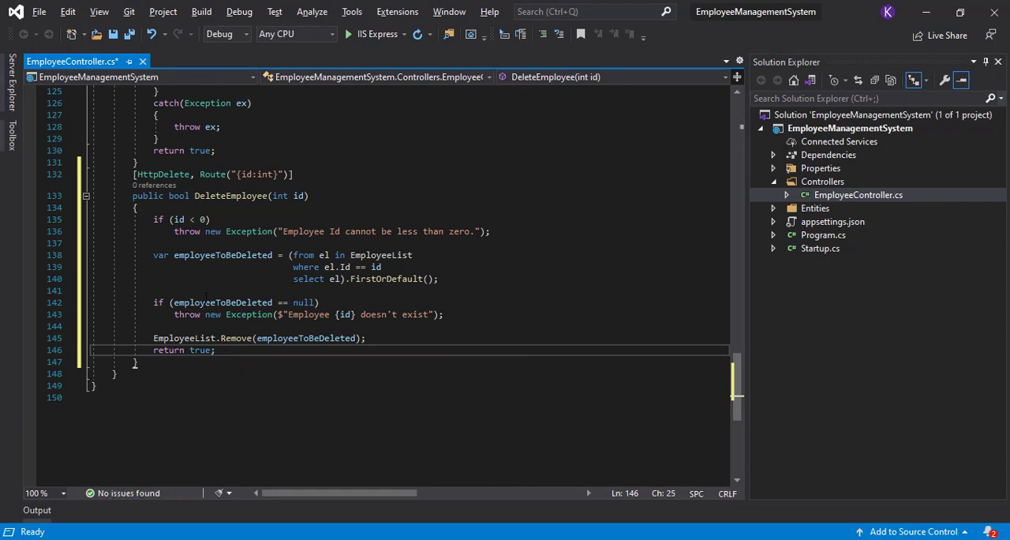
# - Wrap the method body in try followed by catch(Exception ex)
pyautogui.write('try')
pyautogui.write('}')
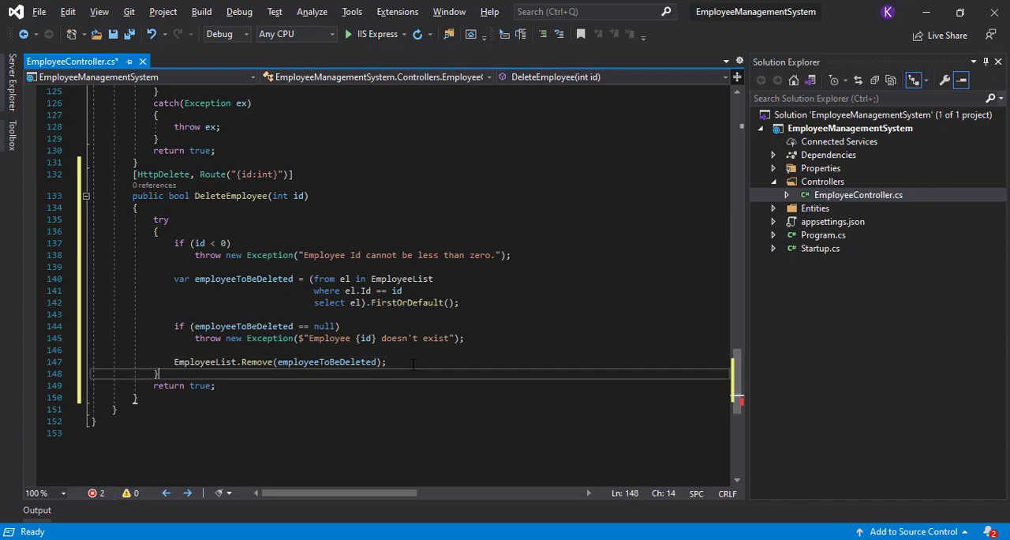
pyautogui.write('catch')
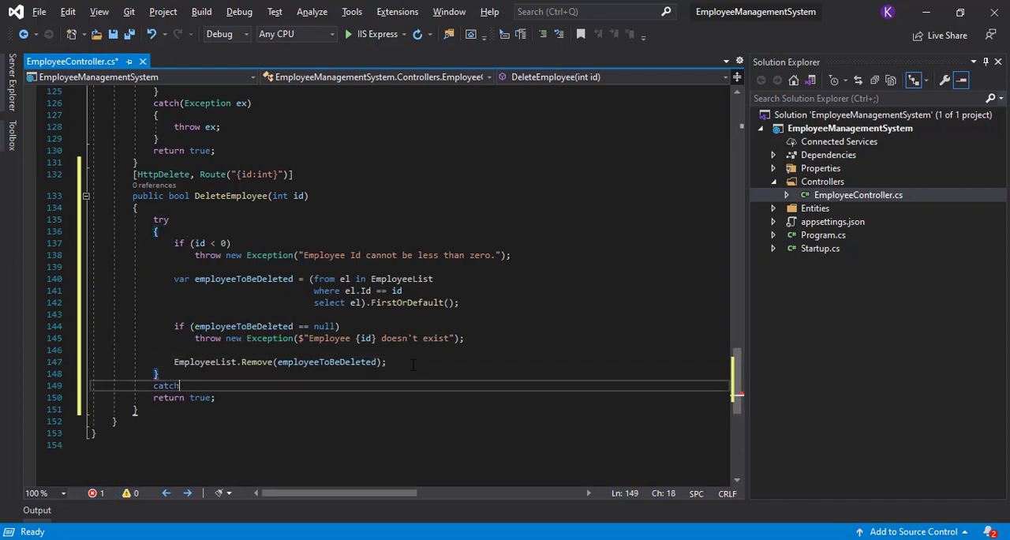
pyautogui.write('(exce')
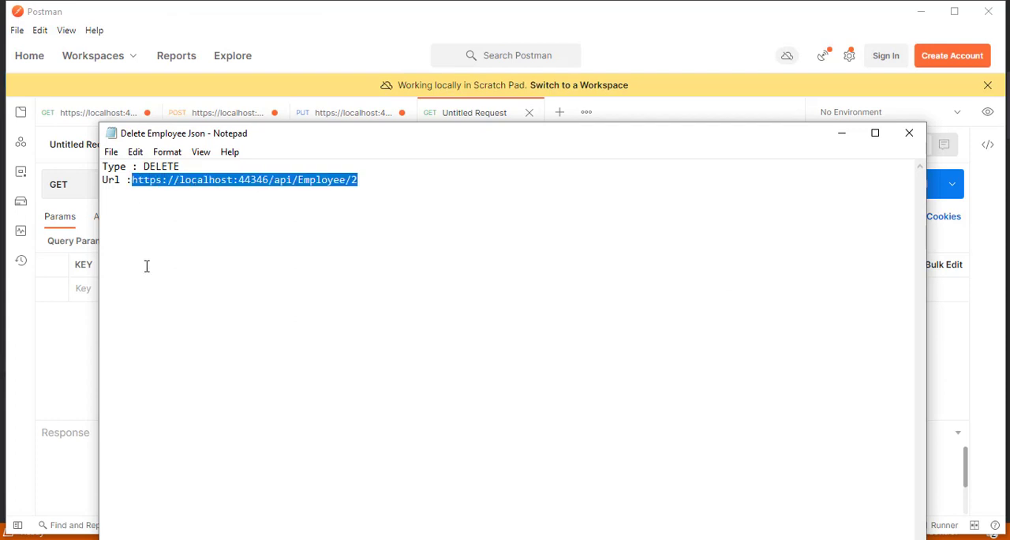
pyautogui.click(909, 132)
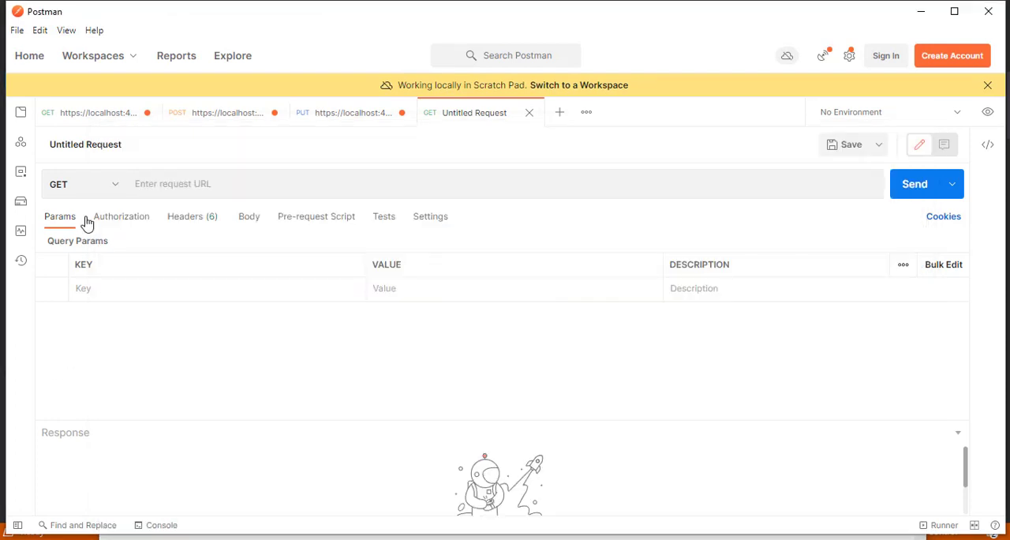
pyautogui.click(82, 183)
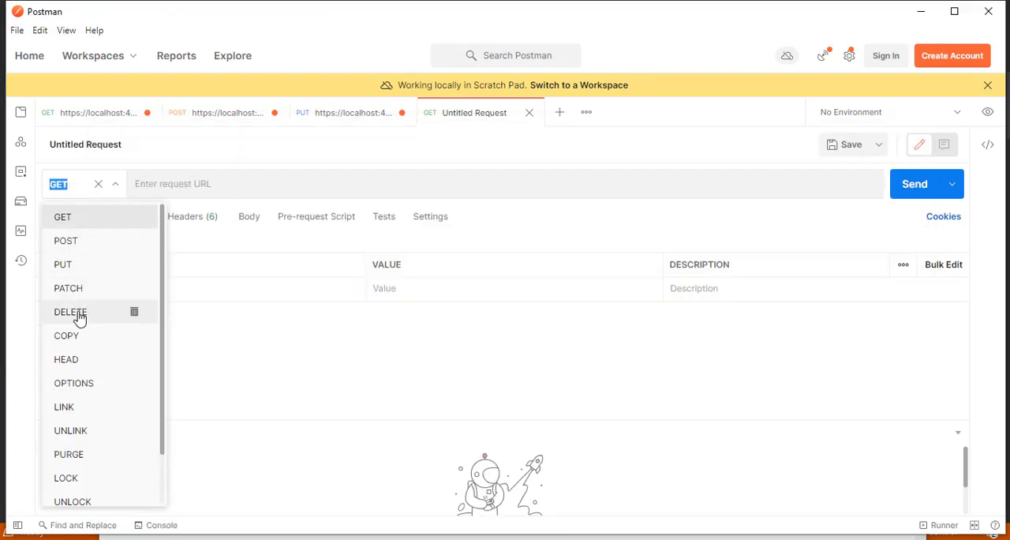
pyautogui.click(70, 312)
pyautogui.write('https://localhost:44346/api/Employee/2')
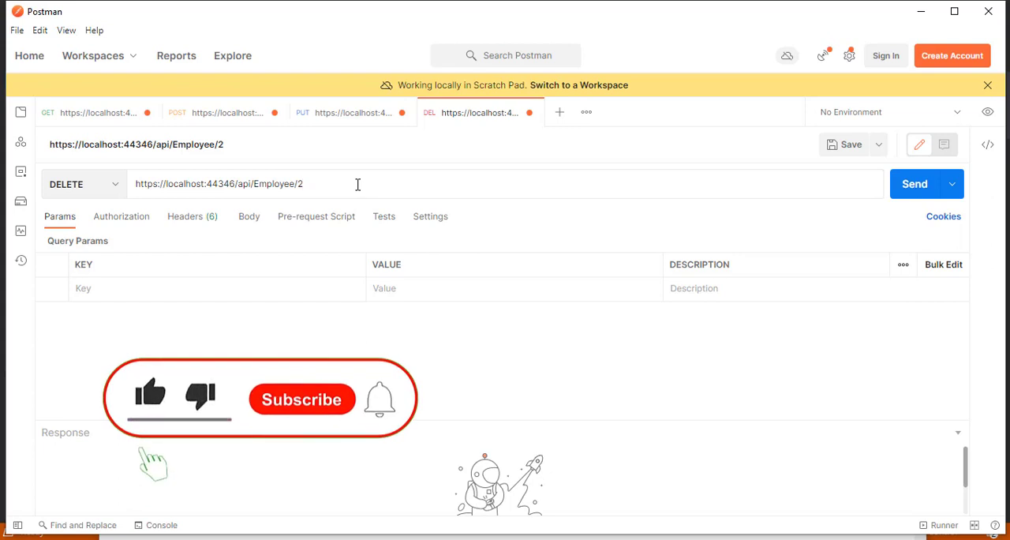
pyautogui.click(150, 394)
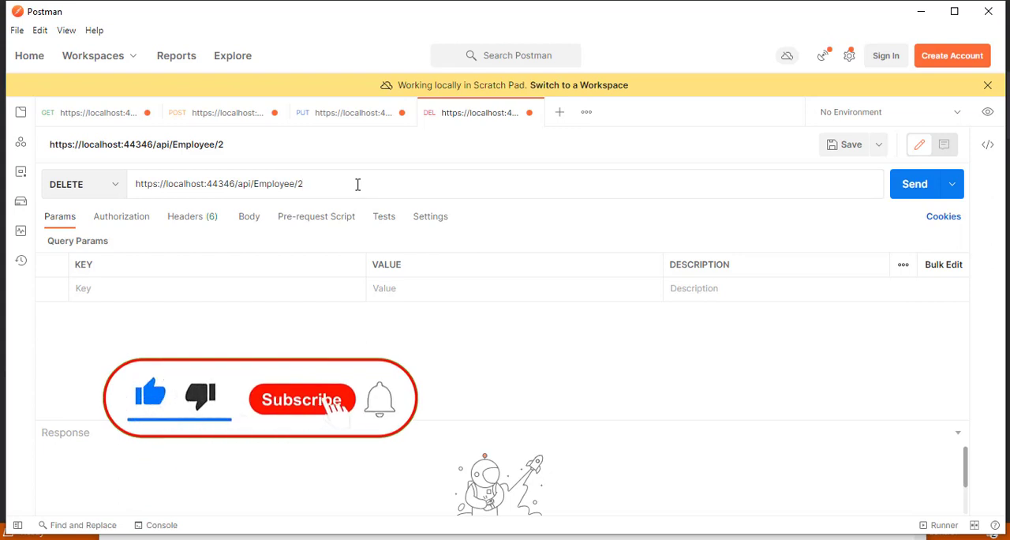
pyautogui.click(301, 397)
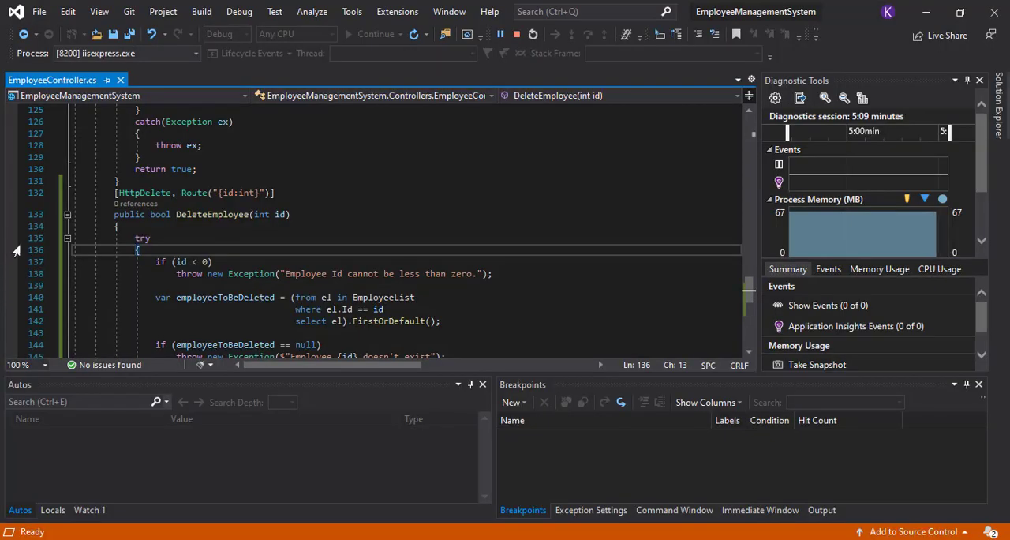
# - Break at the start of the try block, send the DELETE for employee 2 and step over the lookup
pyautogui.click(11, 250)
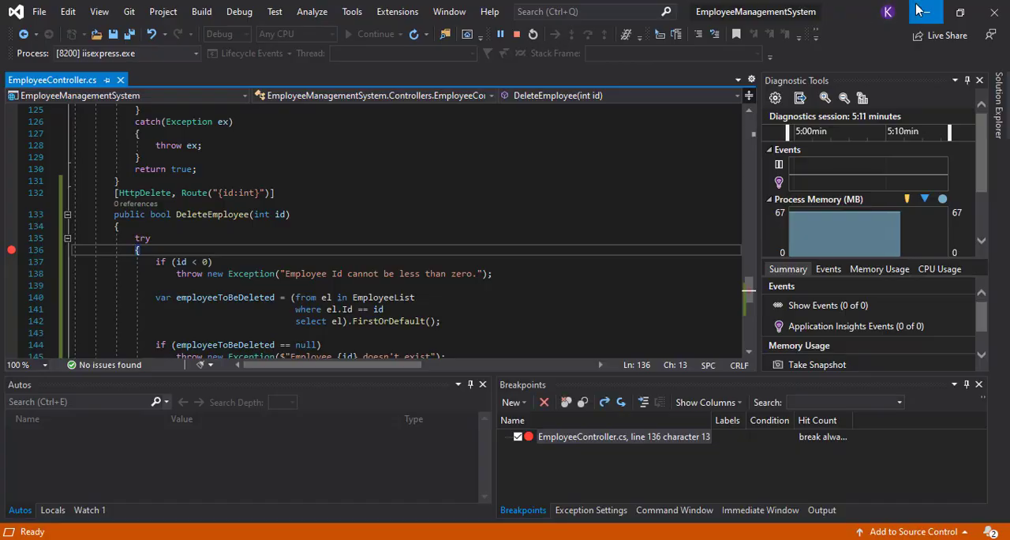
pyautogui.click(926, 183)
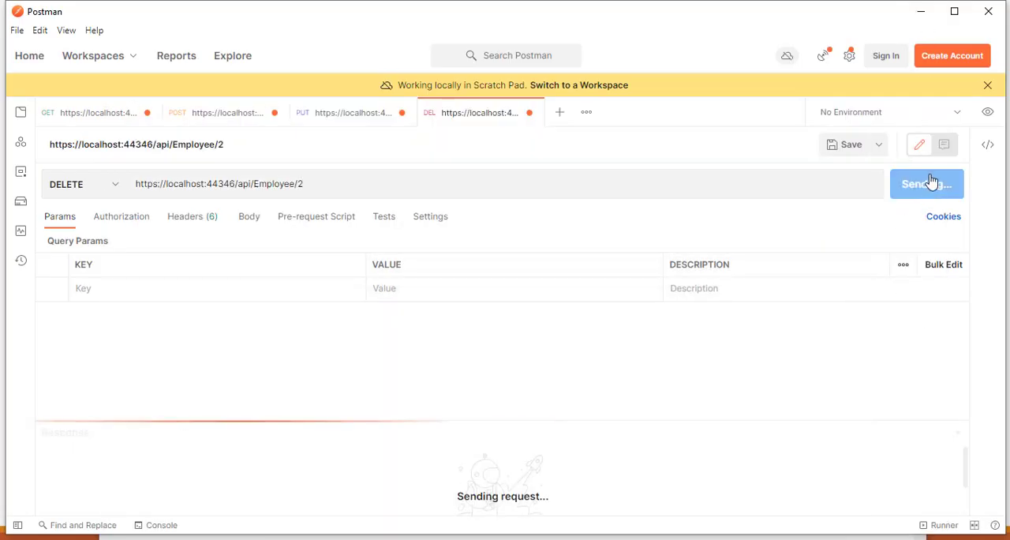
pyautogui.click(926, 183)
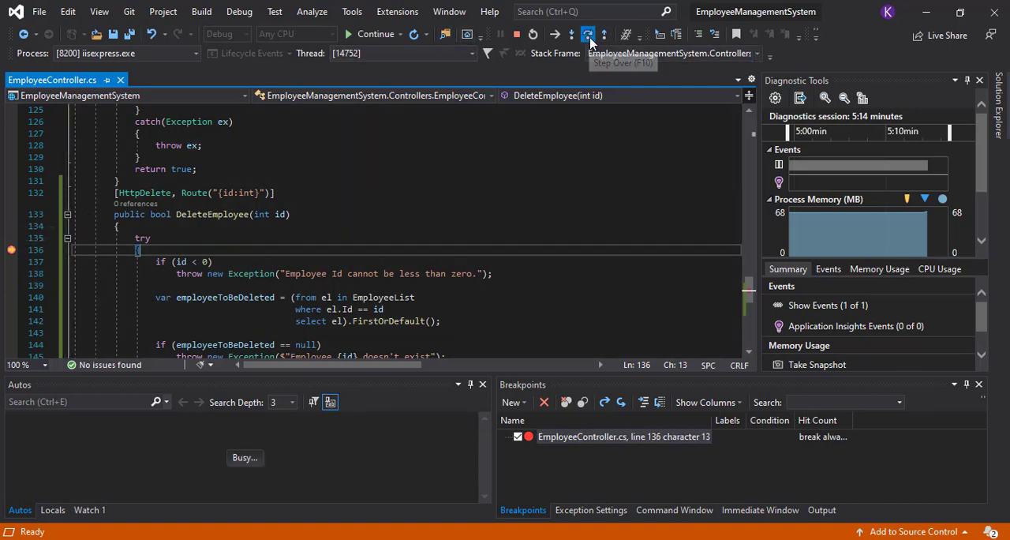
pyautogui.click(590, 34)
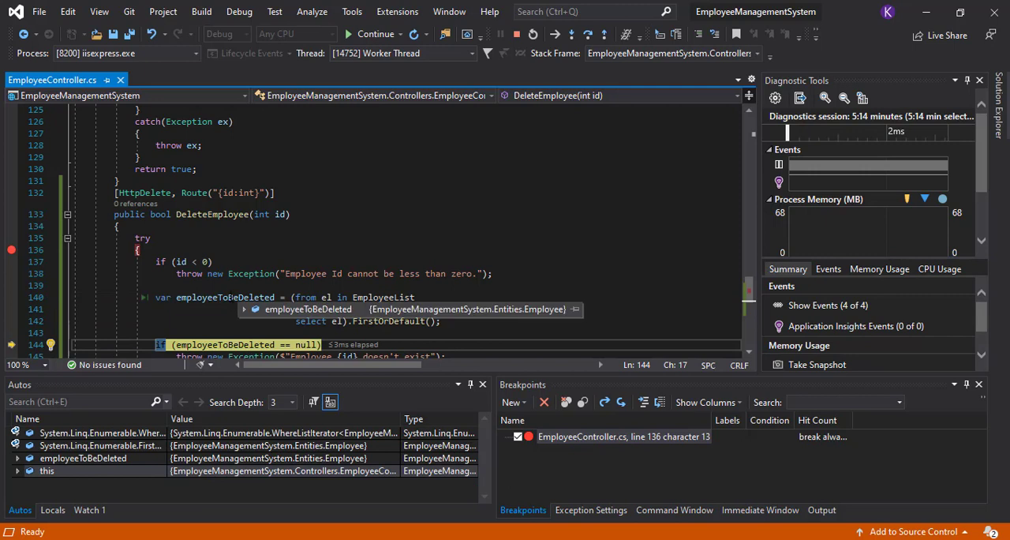
# - Inspect the found employee 2 and EmployeeList's five entries before the removal
pyautogui.click(246, 309)
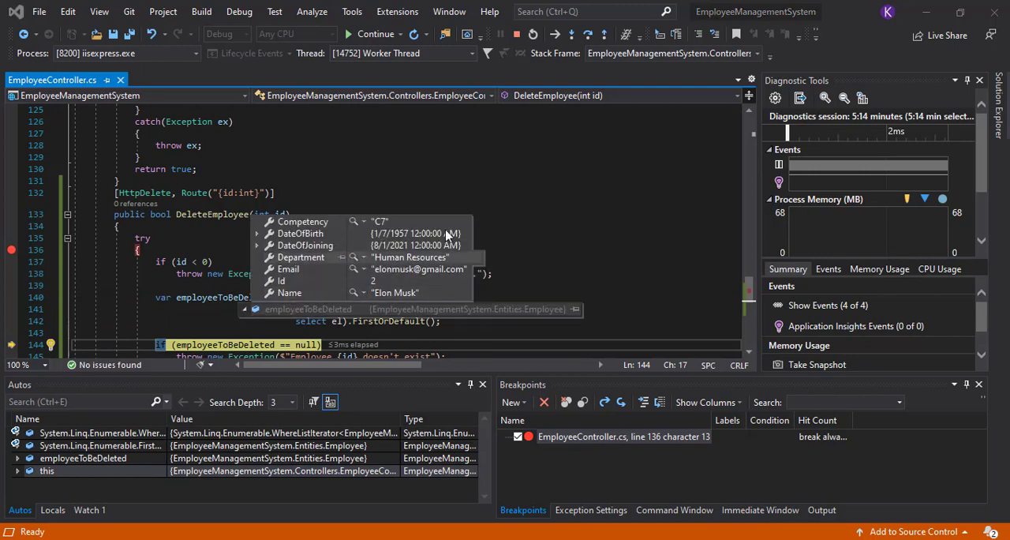
pyautogui.click(585, 34)
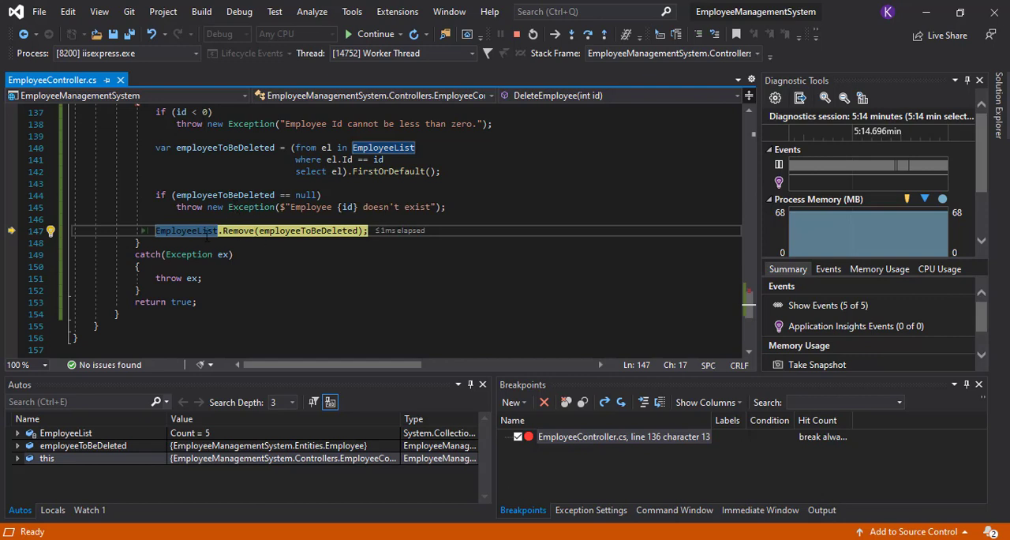
pyautogui.moveTo(187, 231)
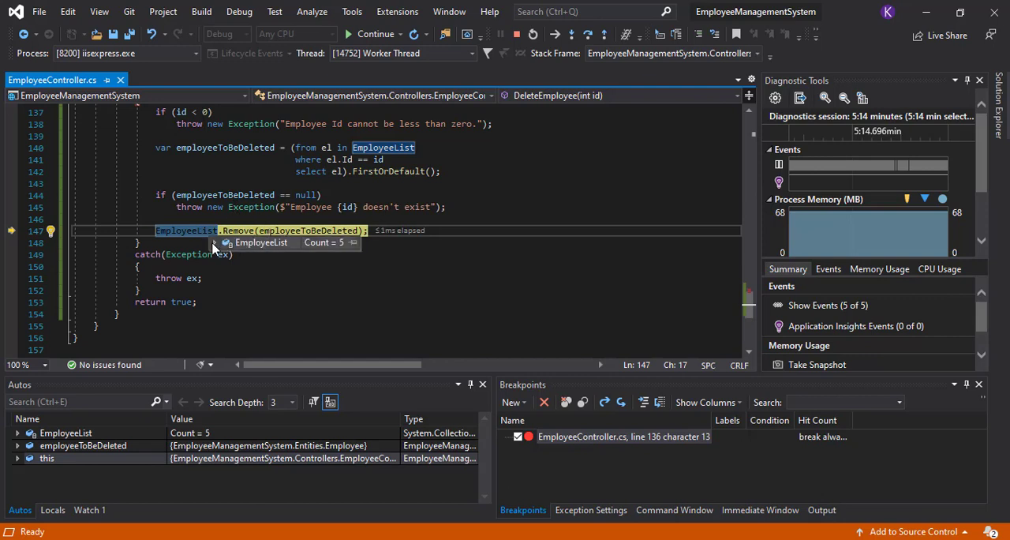
pyautogui.click(227, 243)
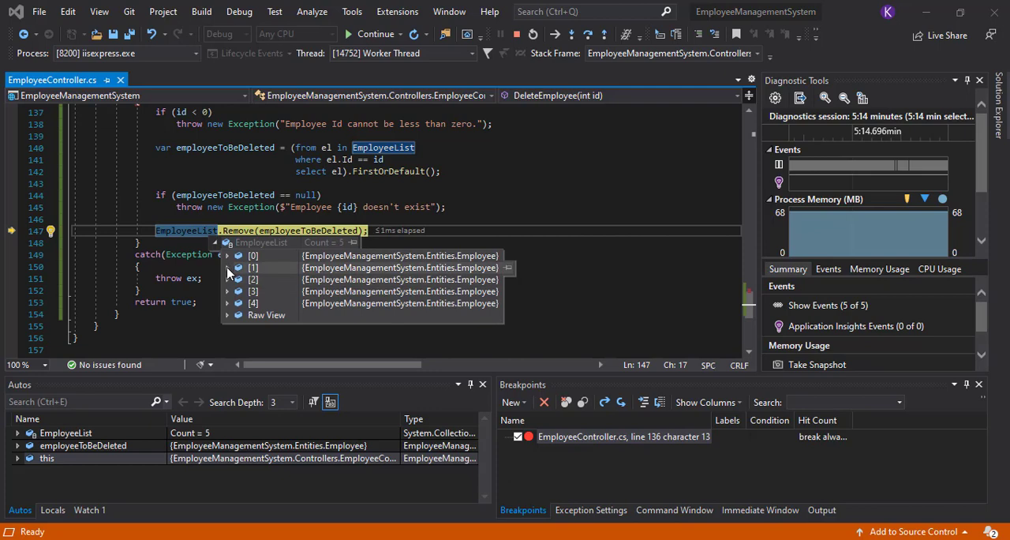
pyautogui.click(240, 267)
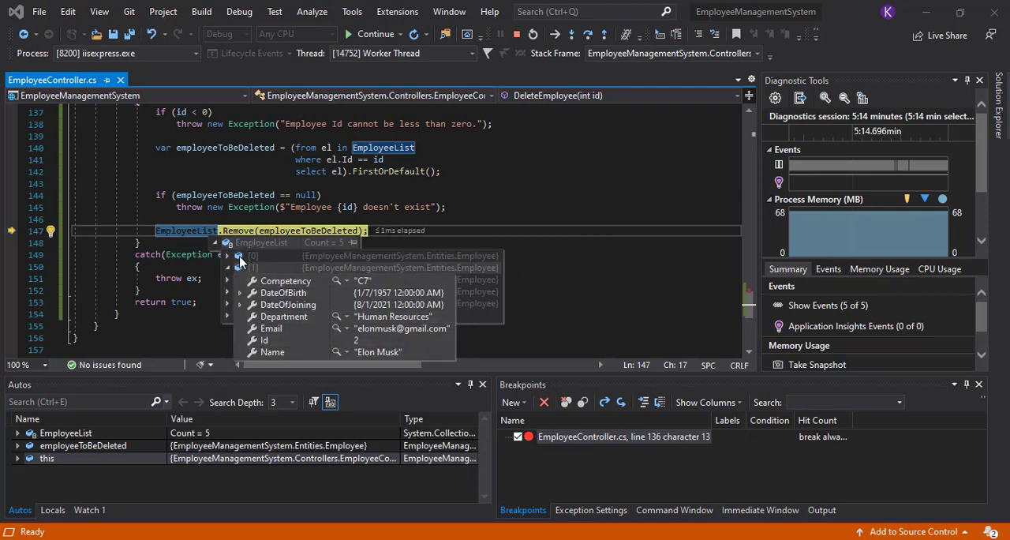
# - Step past Remove and confirm EmployeeList now holds four employees
pyautogui.click(587, 34)
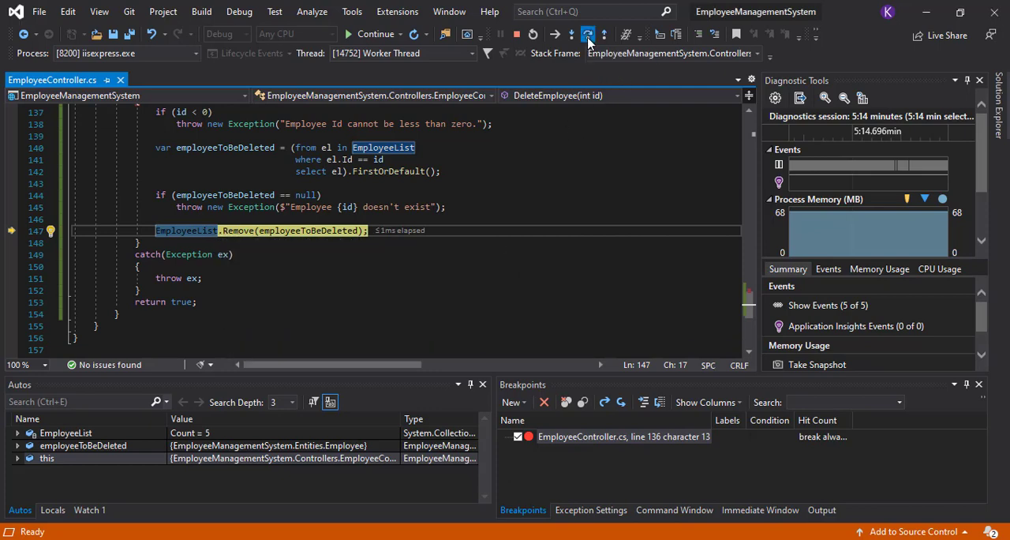
pyautogui.click(587, 35)
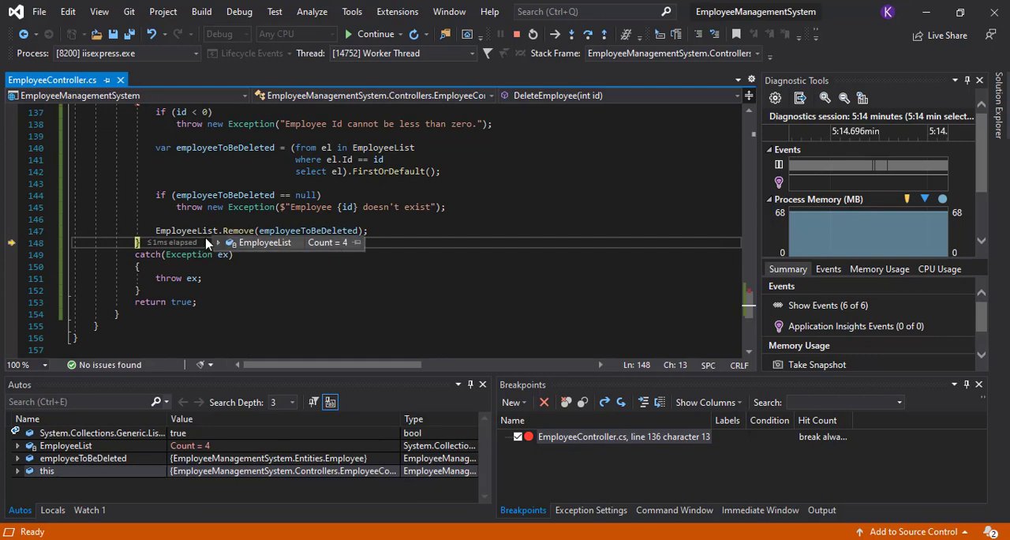
pyautogui.click(216, 243)
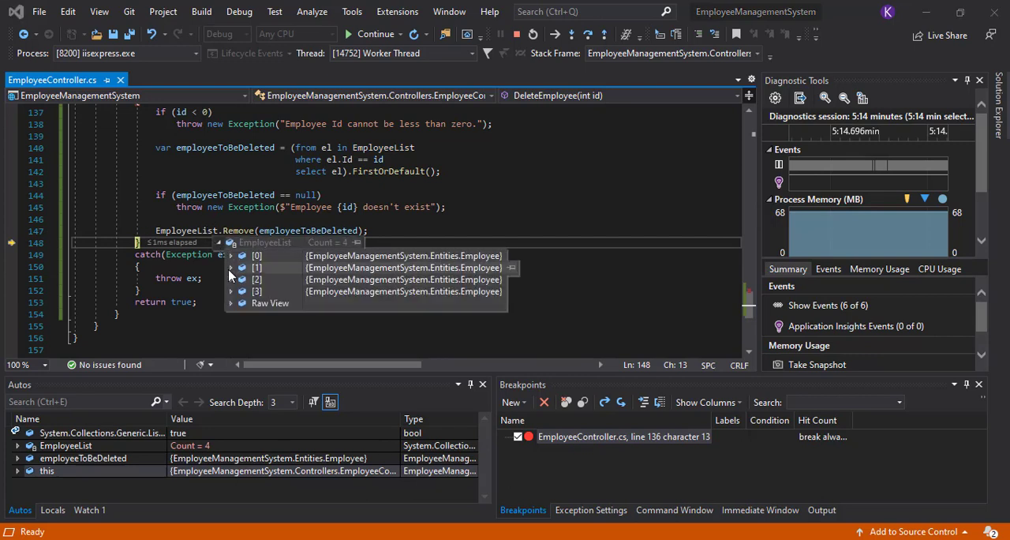
pyautogui.click(230, 268)
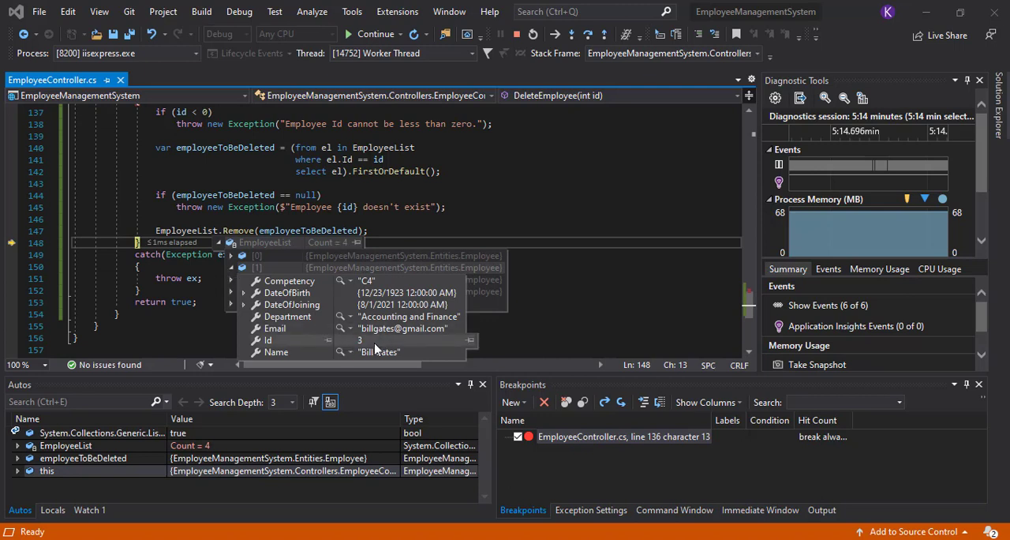
pyautogui.moveTo(373, 341)
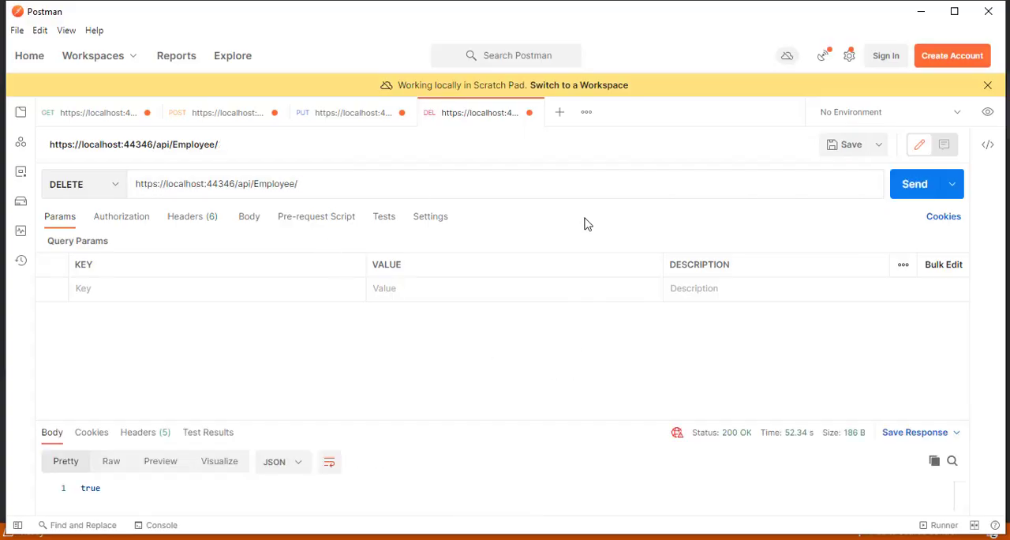
# - Send a DELETE for employee -10, returning 500 'Employee Id cannot be less than zero.'
pyautogui.write('-10')
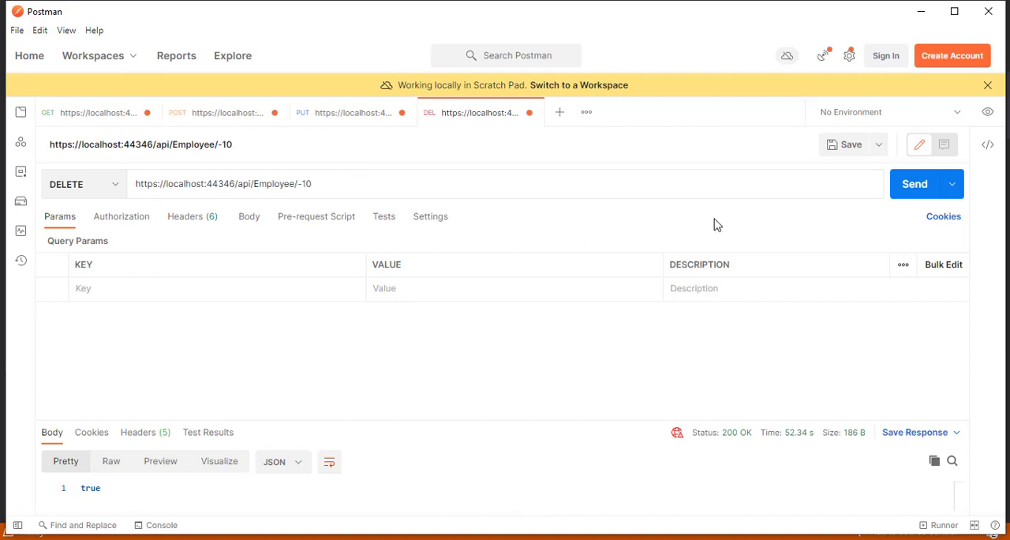
pyautogui.click(915, 183)
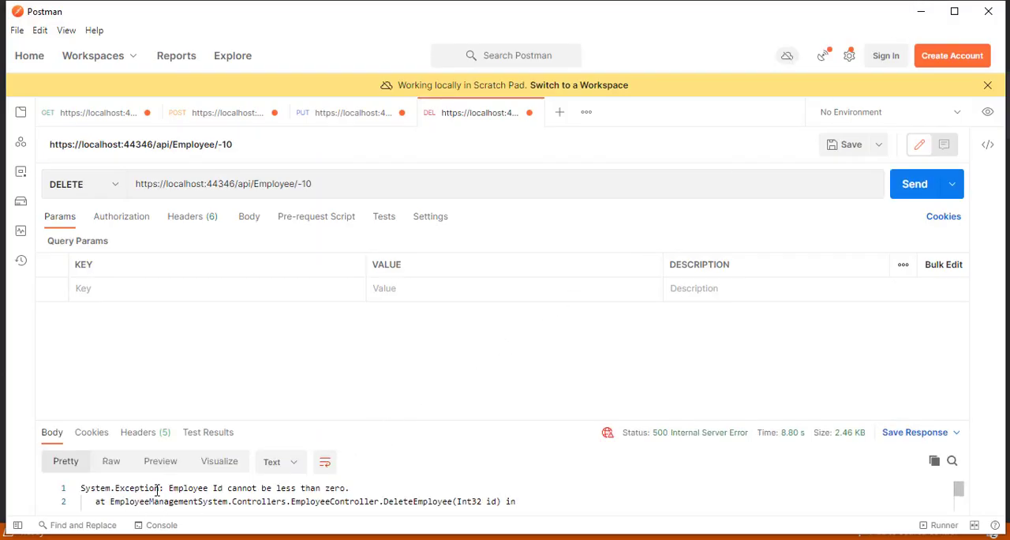
pyautogui.moveTo(237, 483)
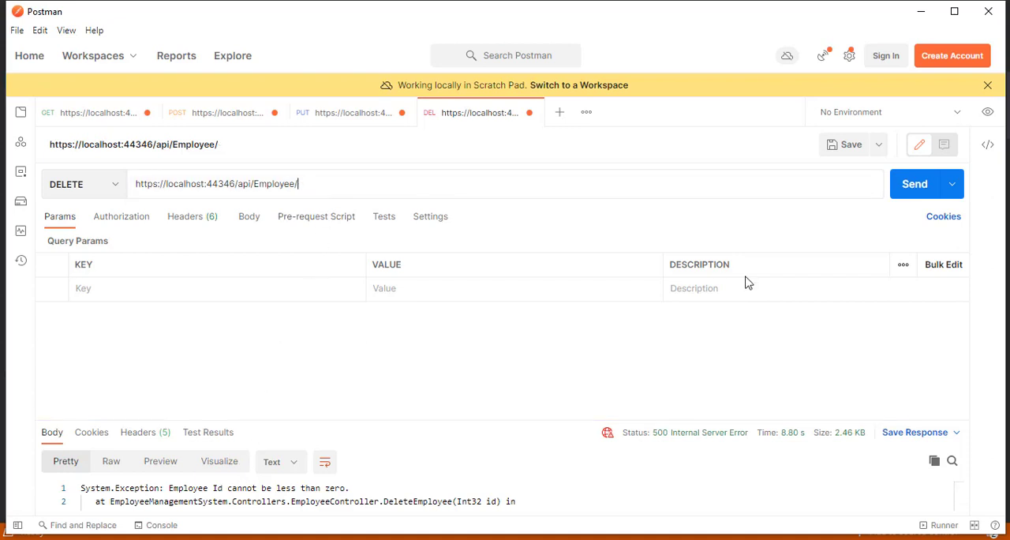
# - Change the id in the URL to 100 and send the DELETE request
pyautogui.write('1')
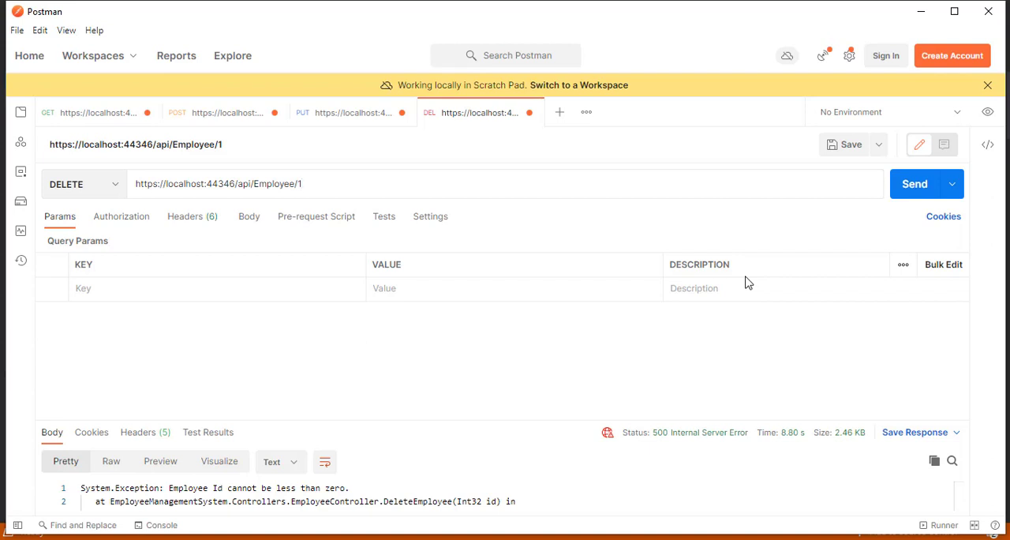
pyautogui.click(301, 183)
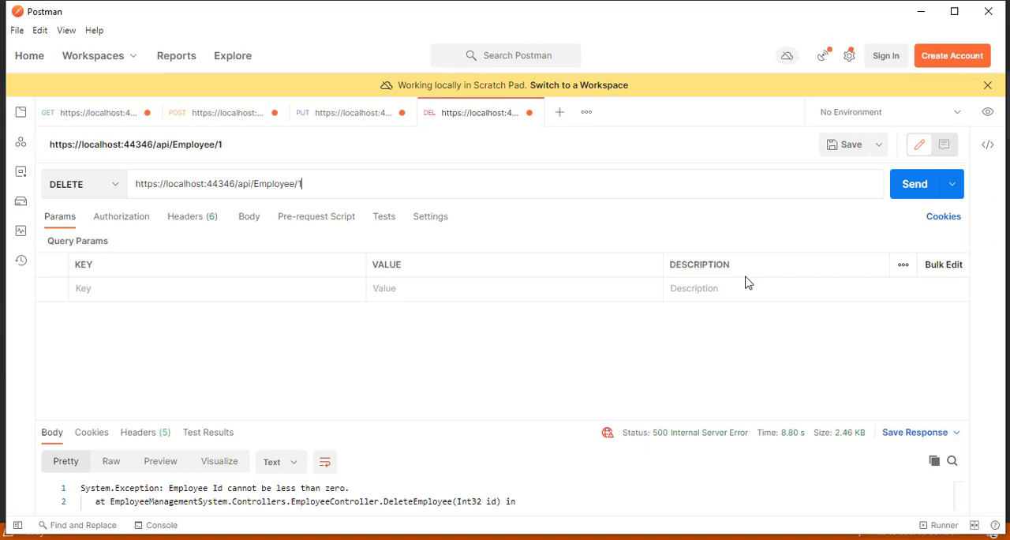
pyautogui.write('00')
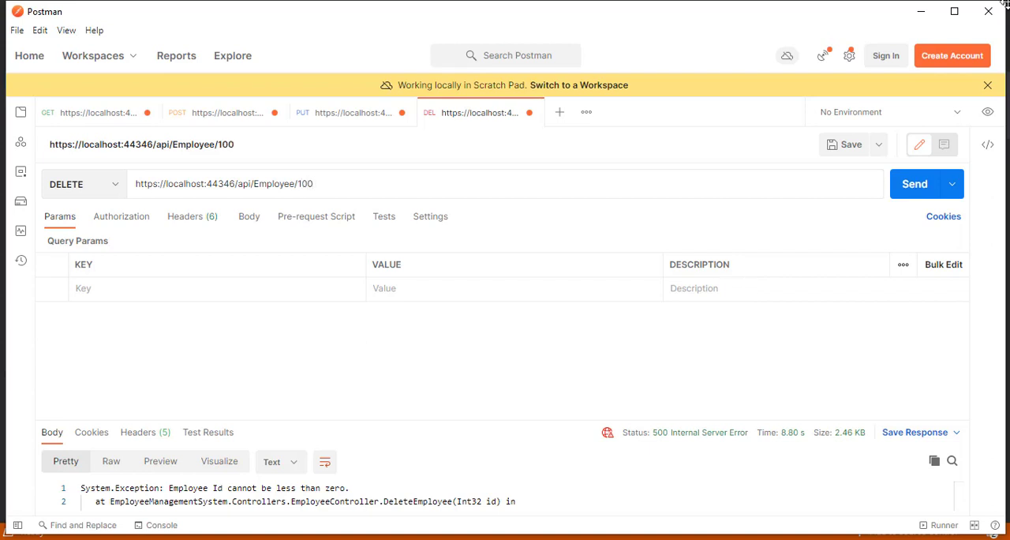
pyautogui.click(920, 183)
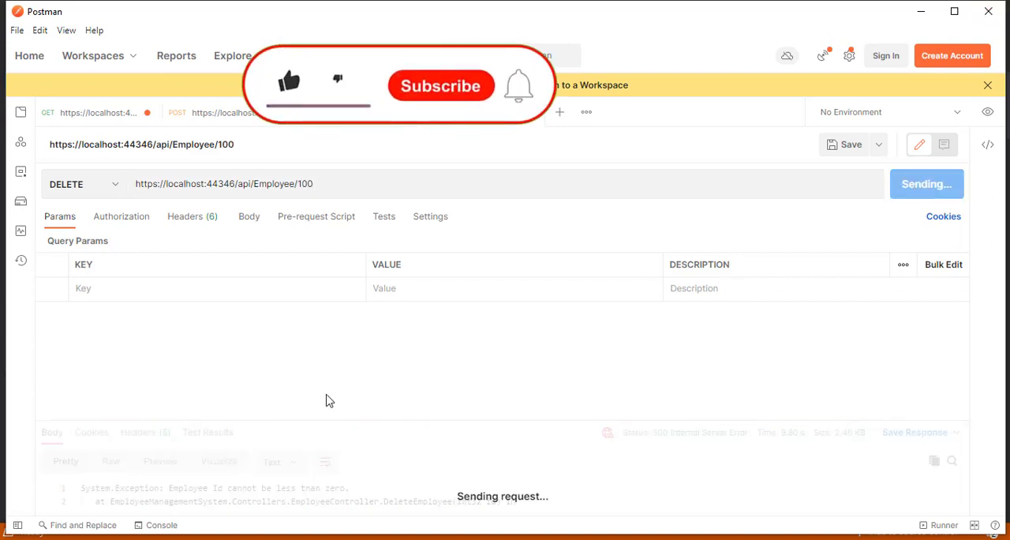